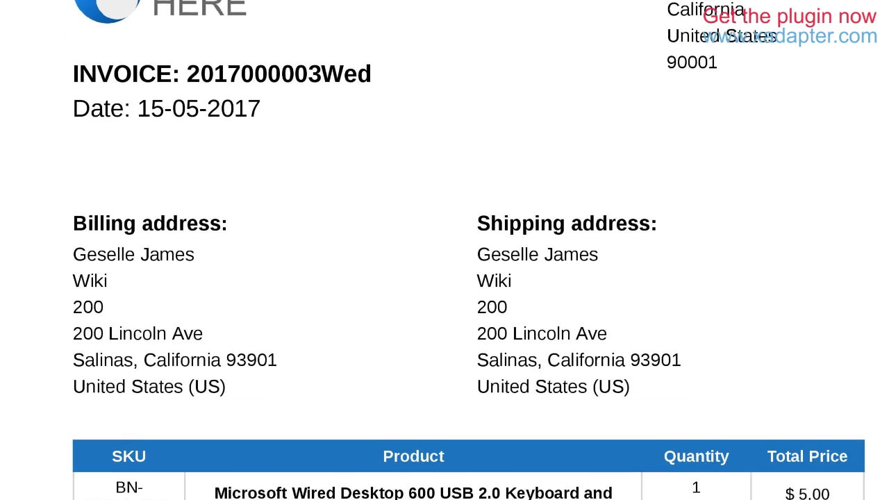
# Go to Invoice/Pack List > Customize and open the Invoice template editor
pyautogui.scroll(-3)
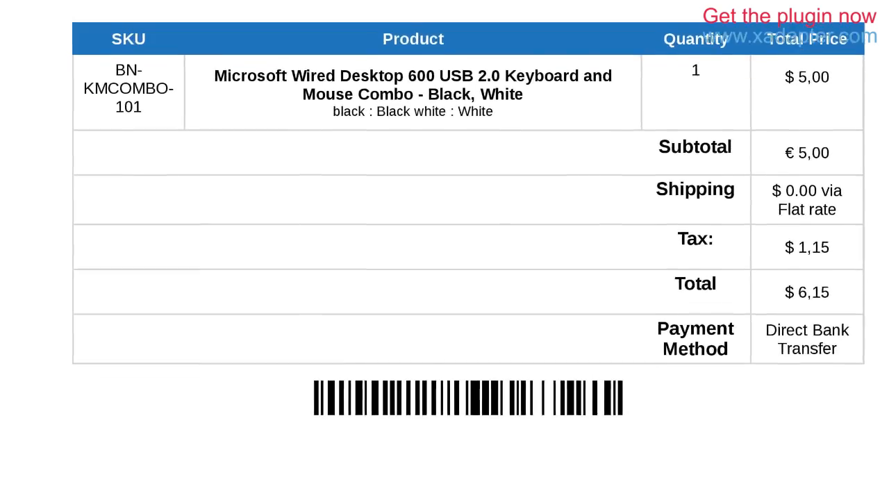
pyautogui.scroll(3)
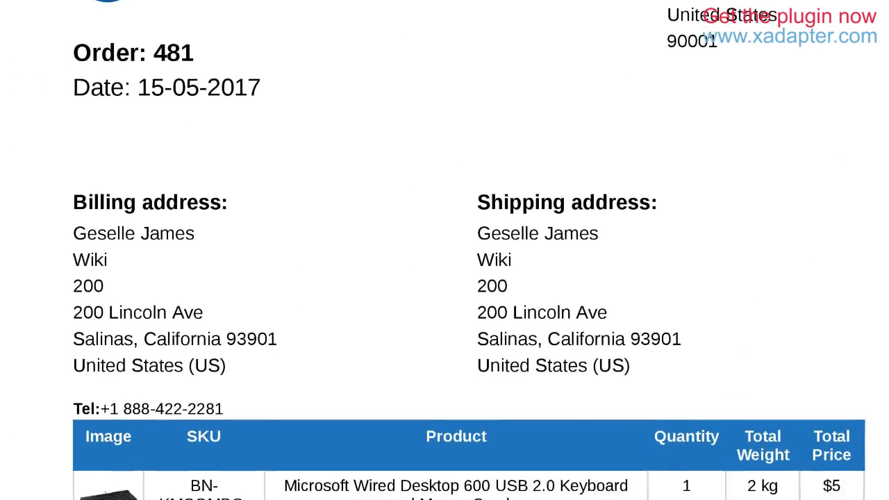
pyautogui.scroll(-3)
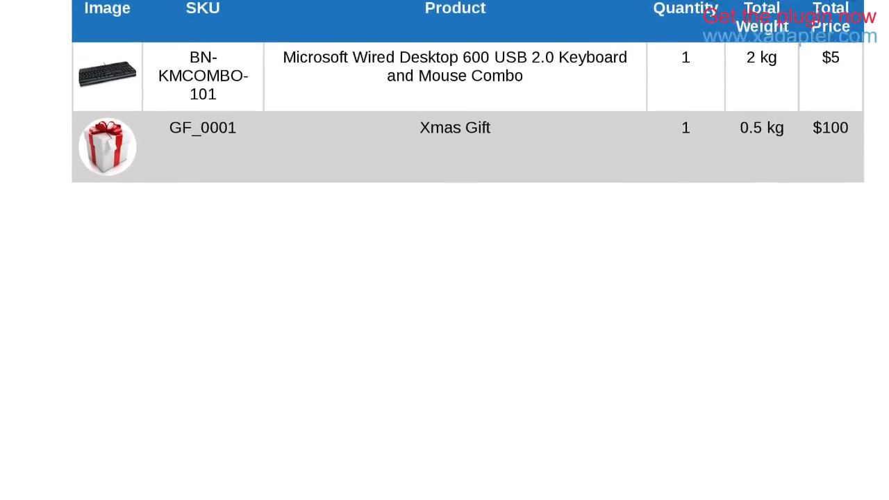
pyautogui.scroll(3)
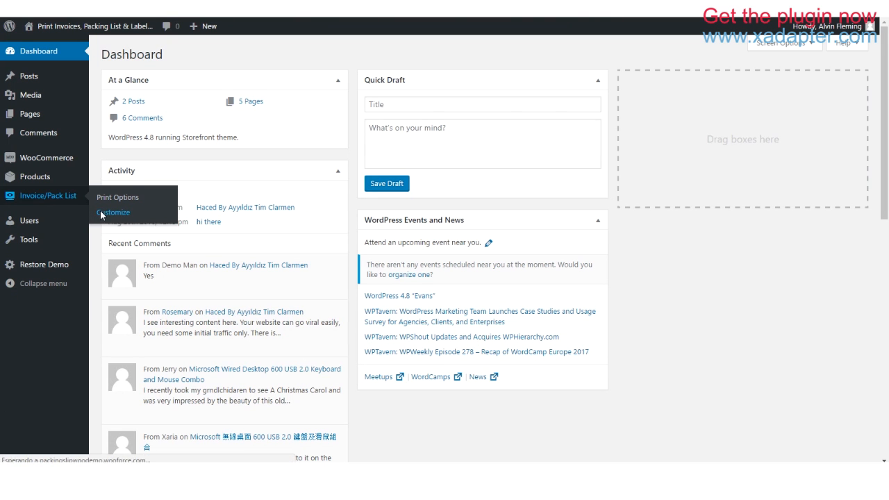
pyautogui.click(113, 212)
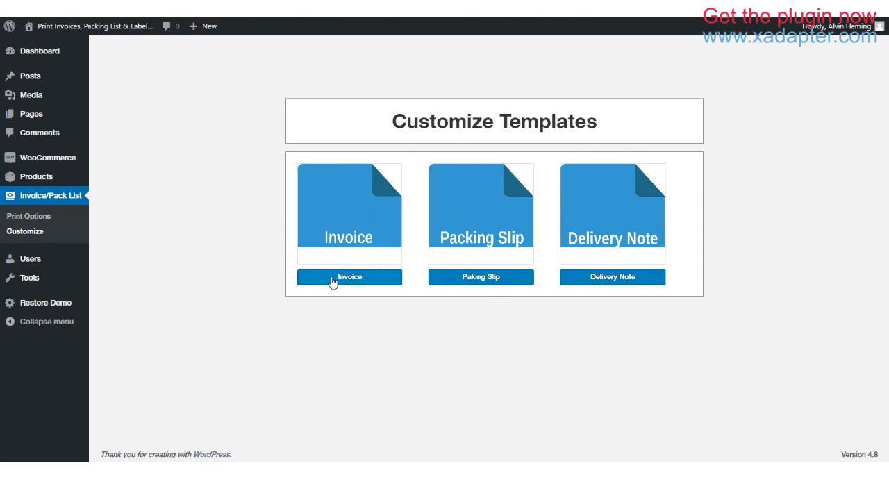
pyautogui.click(350, 277)
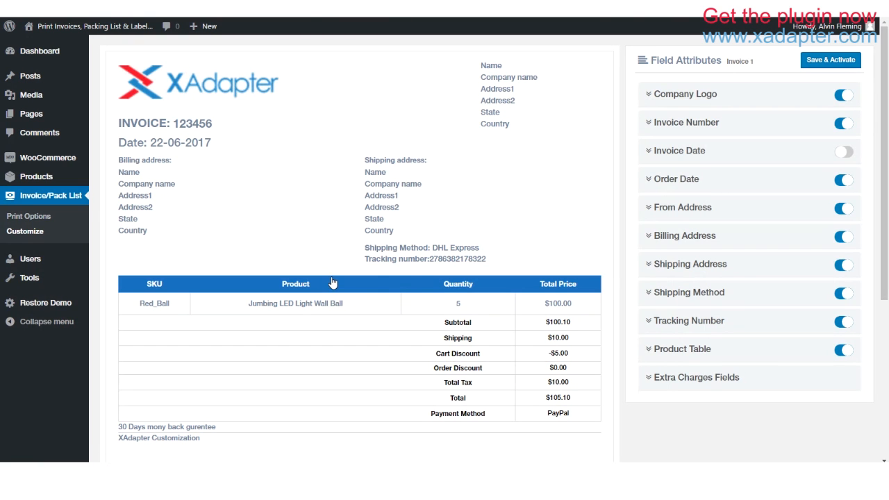
pyautogui.scroll(-3)
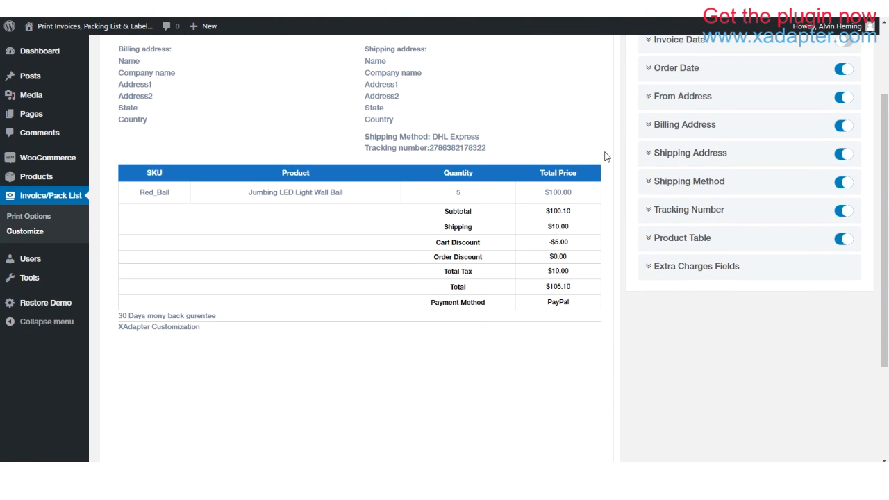